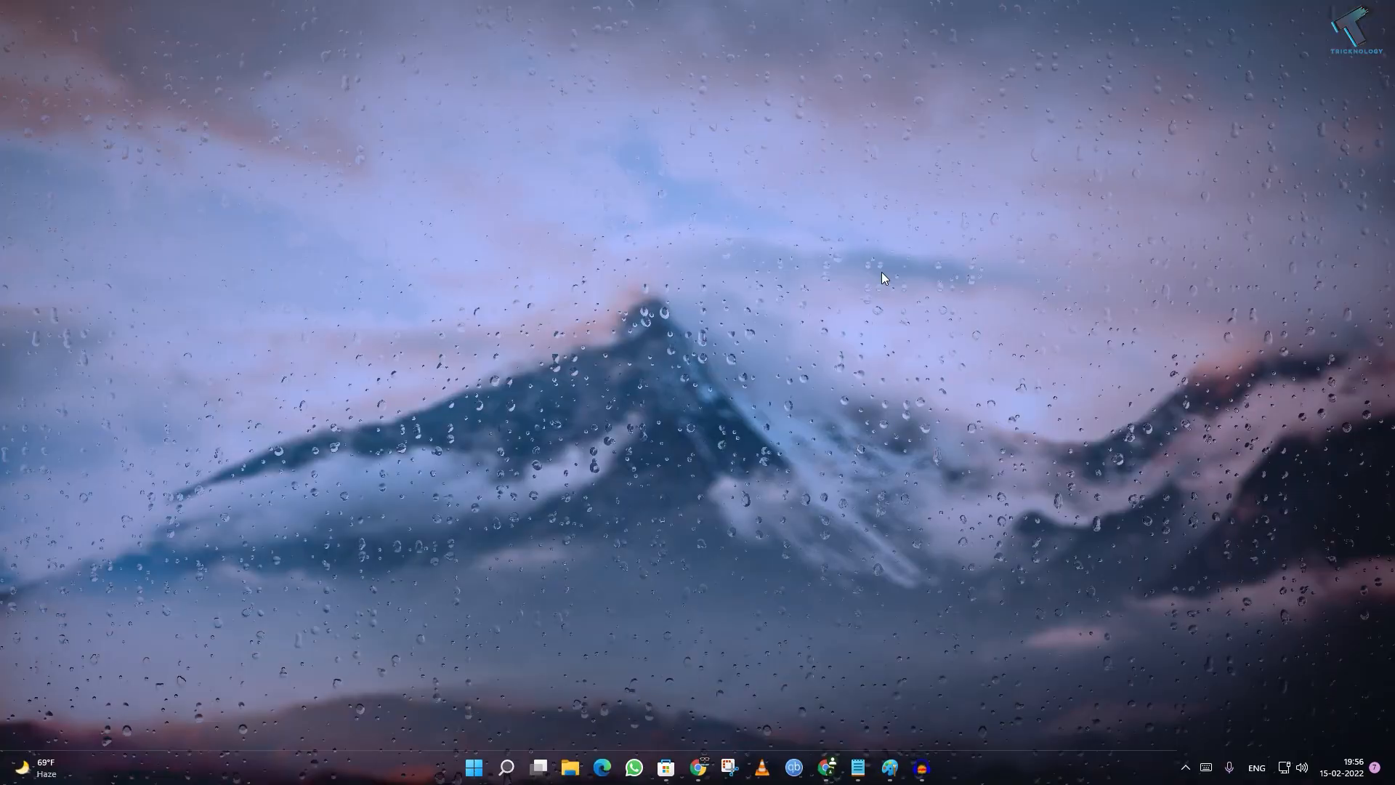
{"action": "mouse_move", "coordinate": [664, 768]}
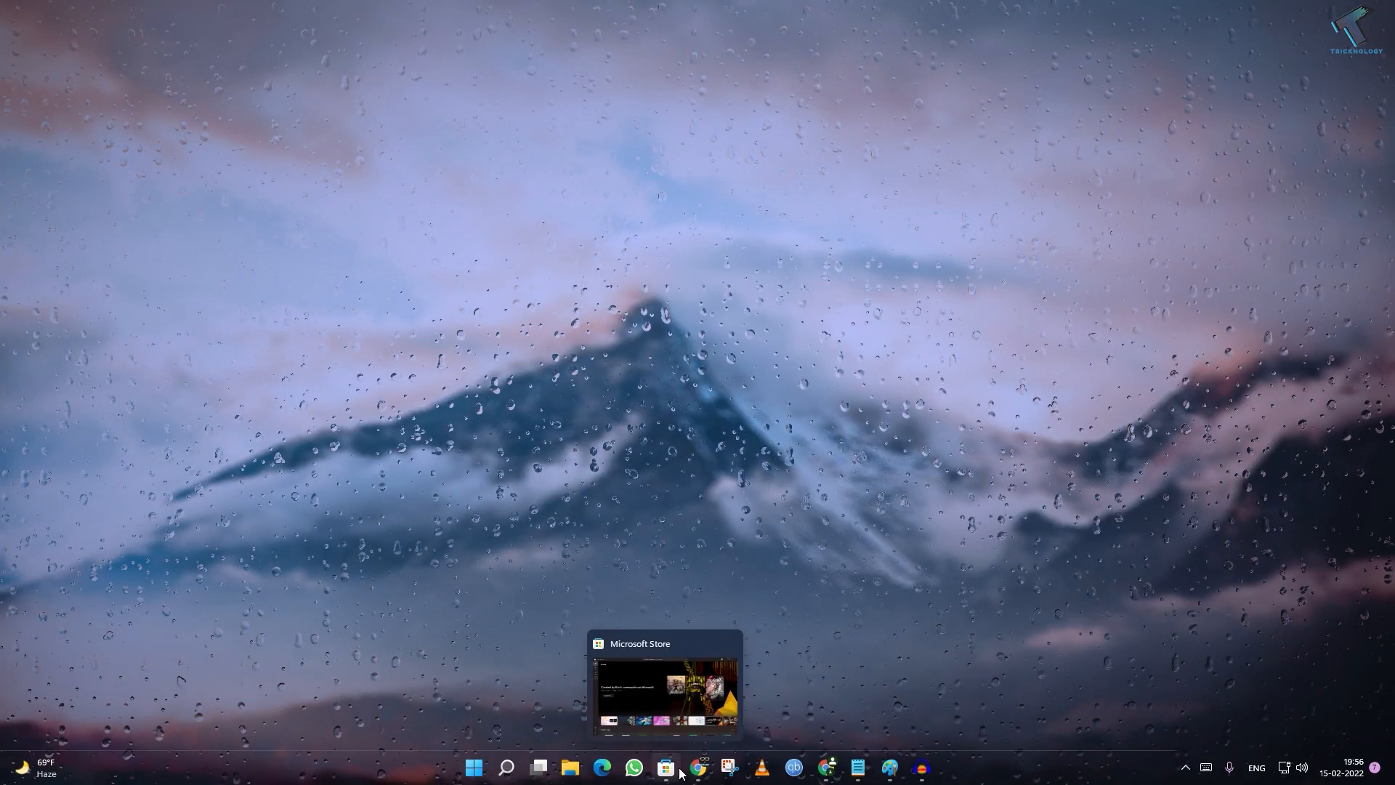
Search Microsoft Store for 'live' and open the Lively Wallpaper app page.
{"action": "left_click", "coordinate": [668, 768]}
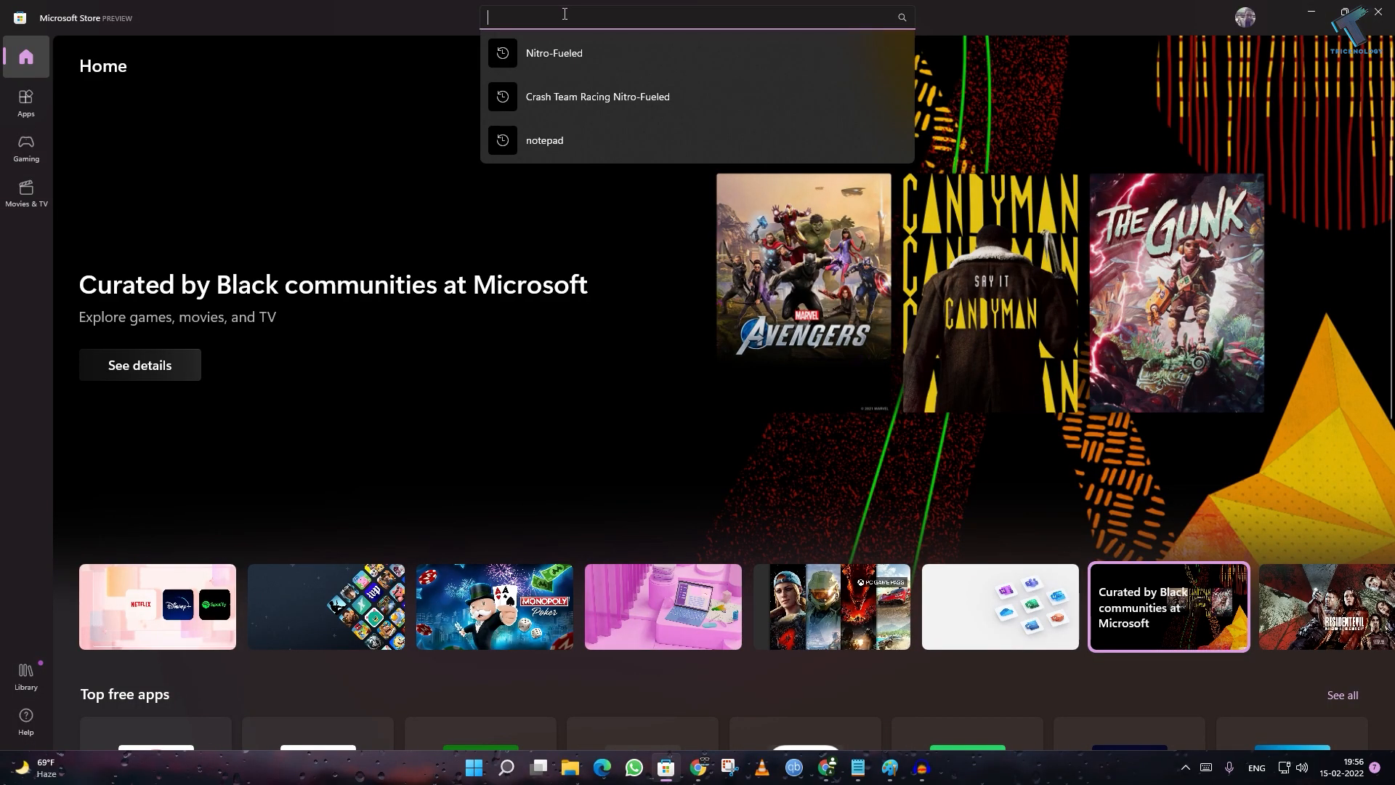
{"action": "type", "text": "lively"}
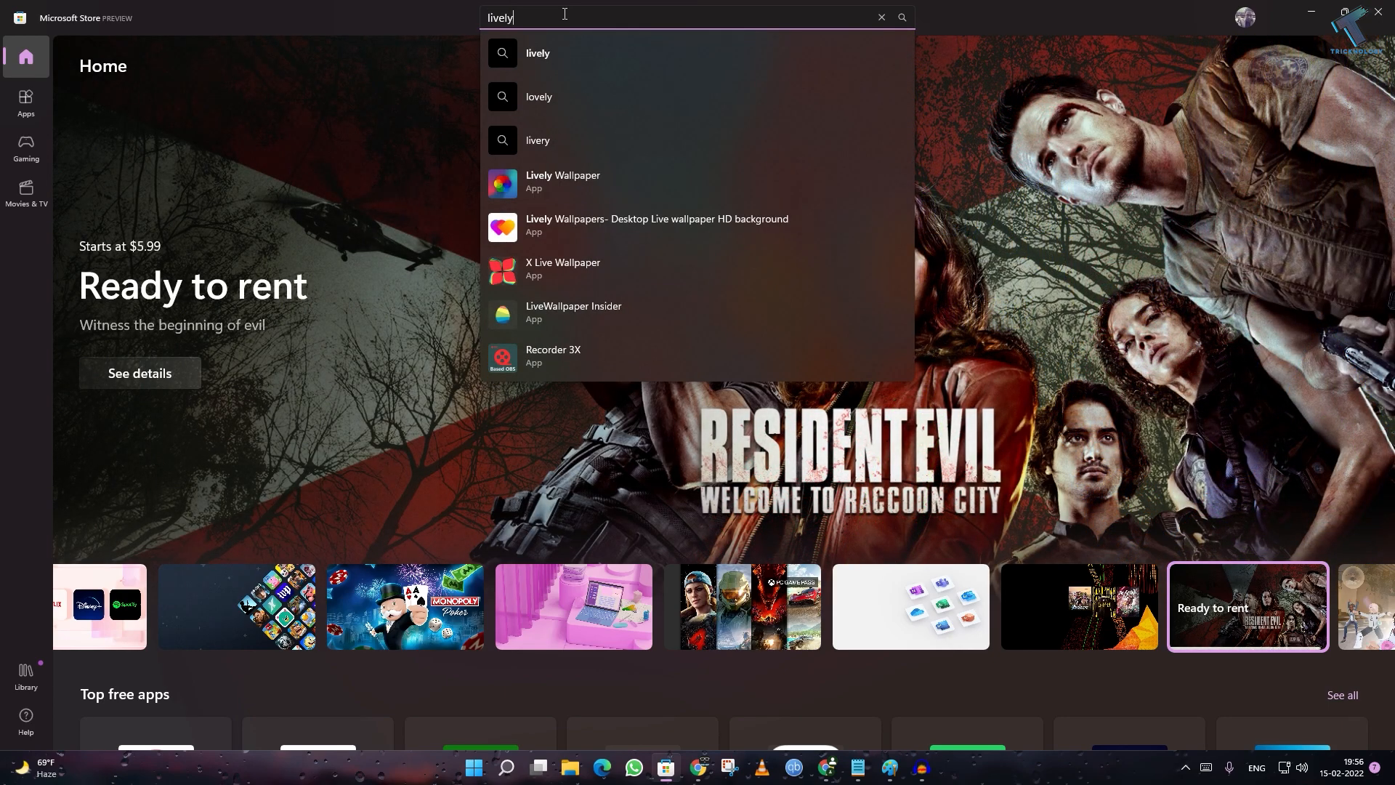
{"action": "left_click", "coordinate": [563, 182]}
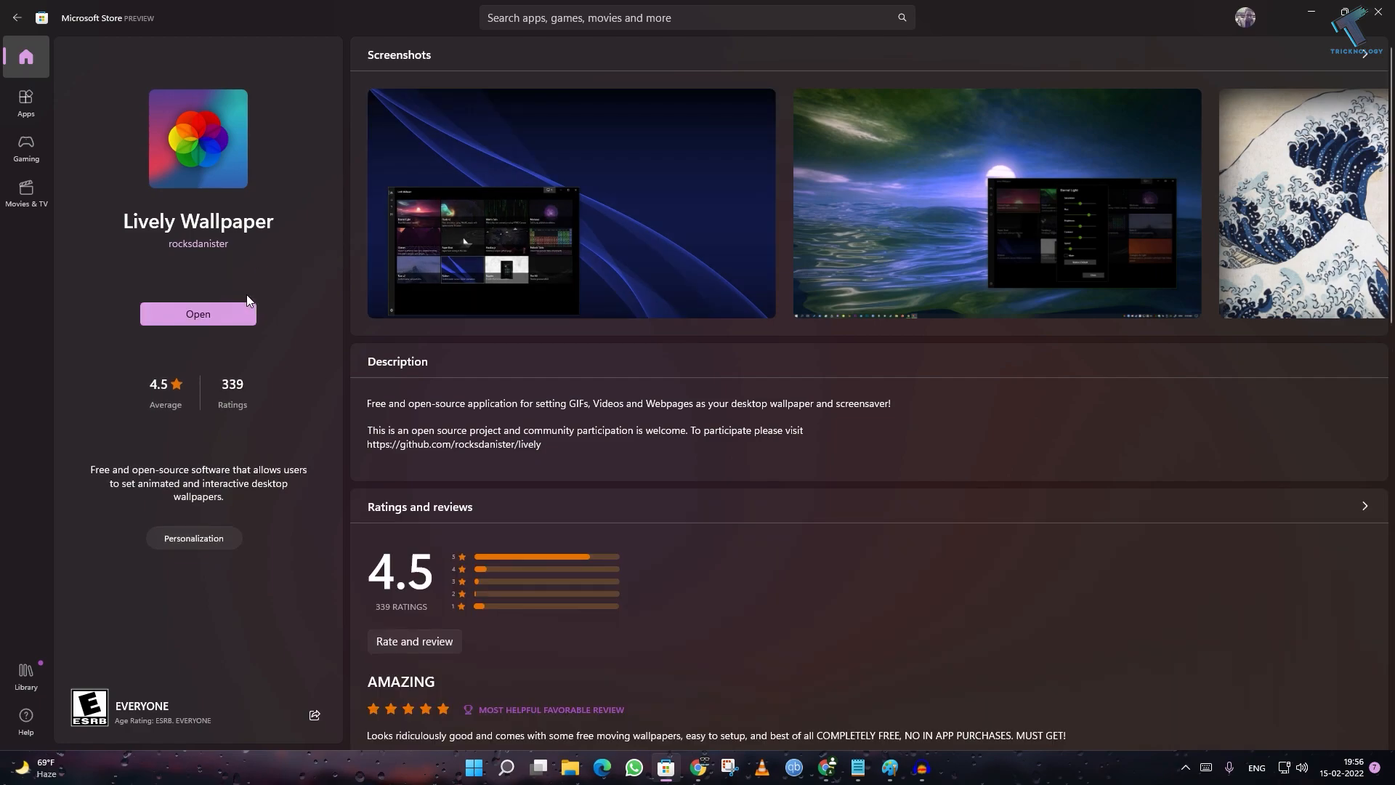
{"action": "mouse_move", "coordinate": [1302, 24]}
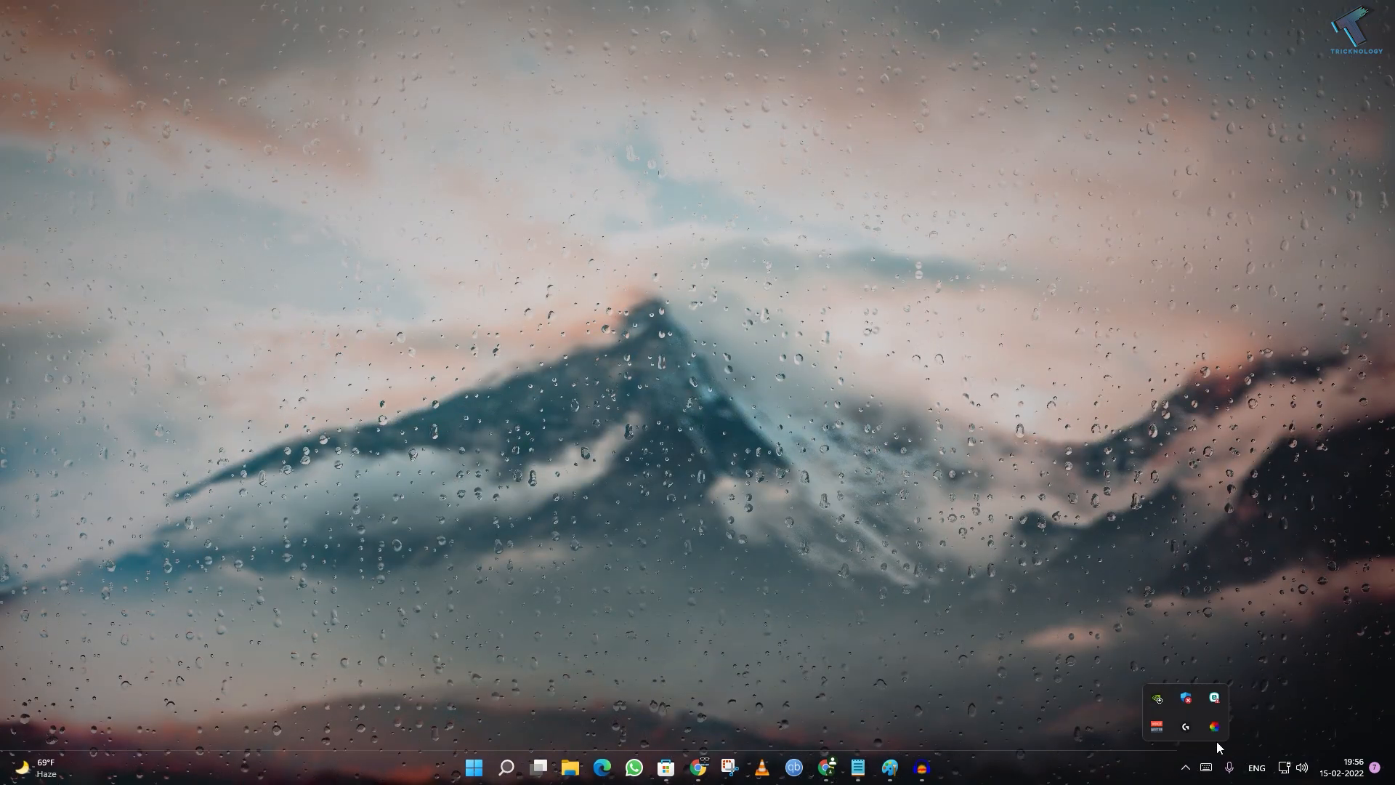
From the Lively library, apply the Waves sample and open the Add Wallpaper page for a YouTube URL.
{"action": "left_click", "coordinate": [1213, 724]}
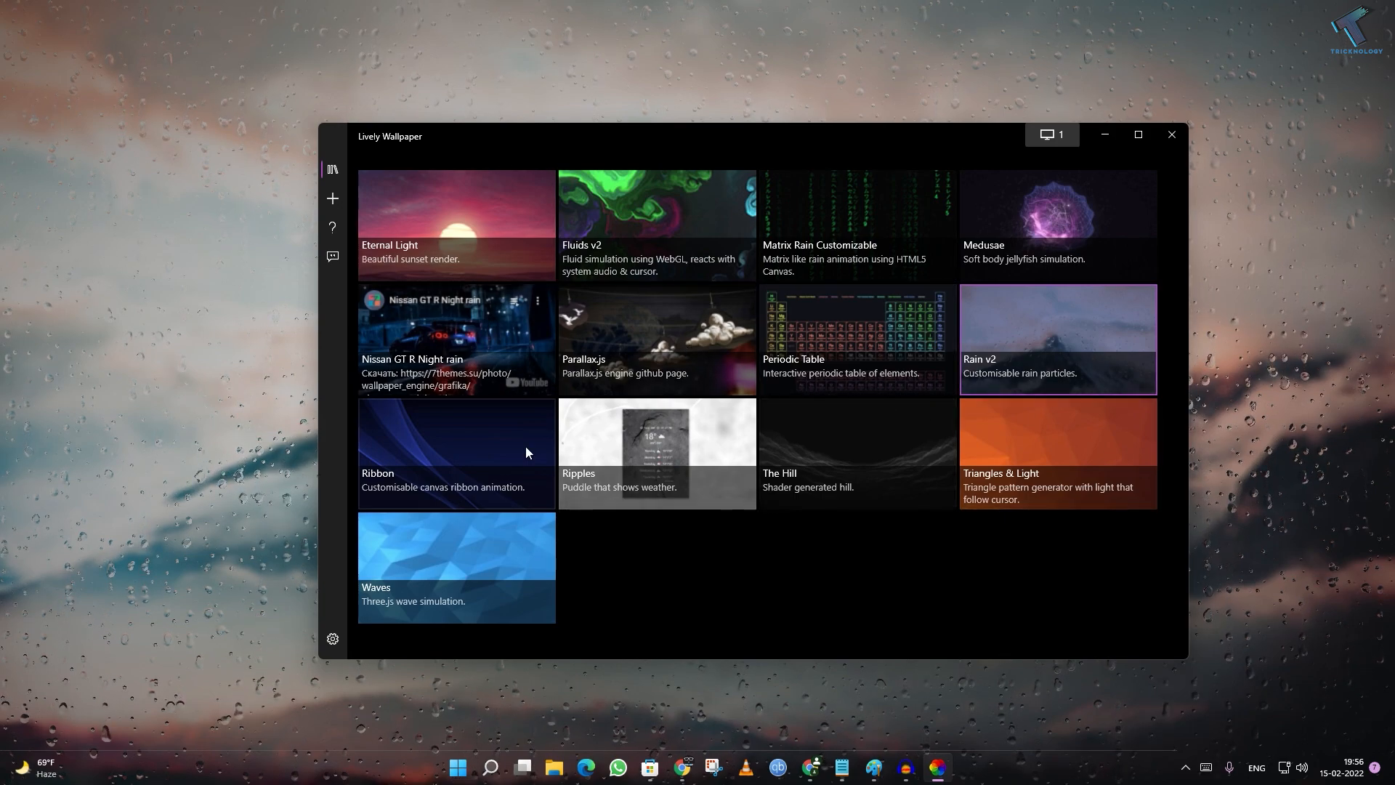
{"action": "left_click", "coordinate": [456, 432]}
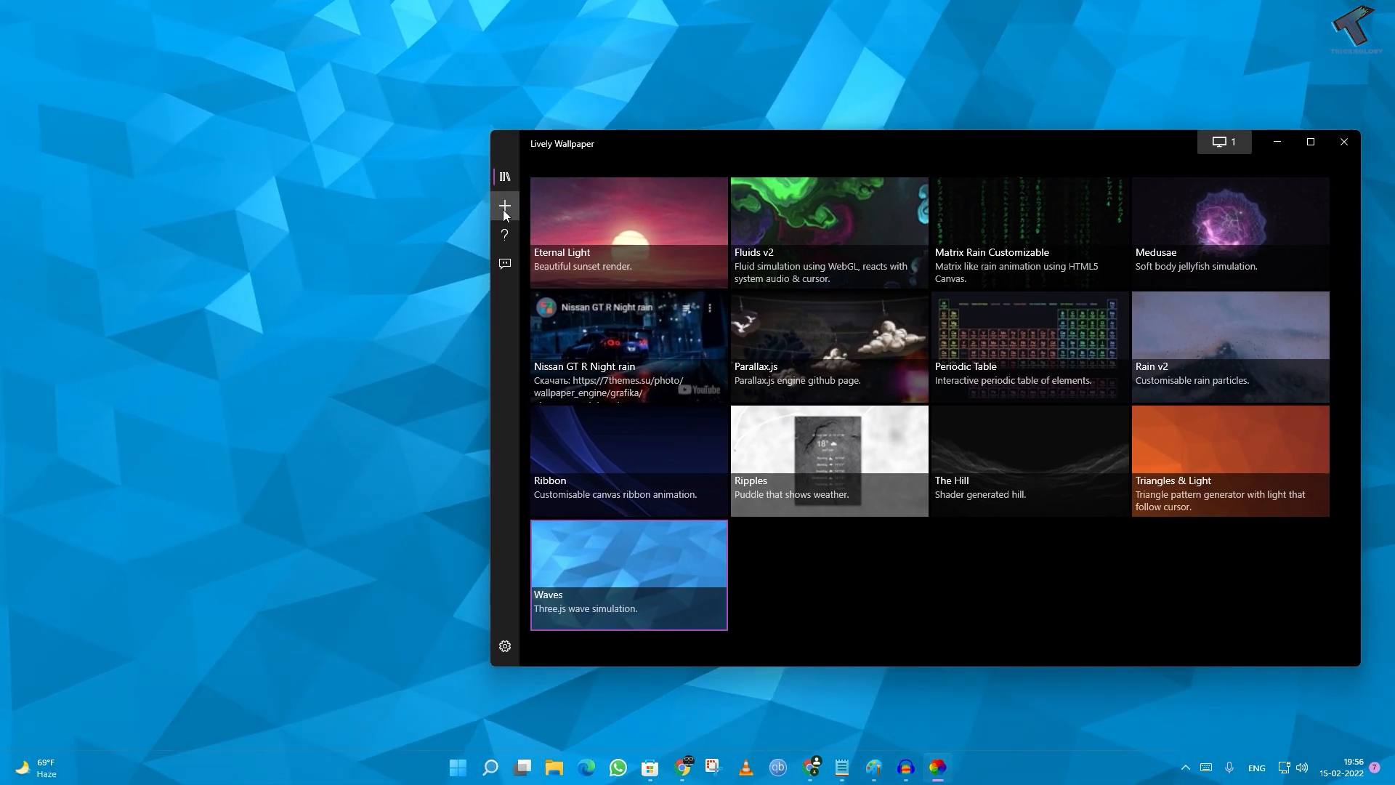
{"action": "left_click", "coordinate": [505, 206]}
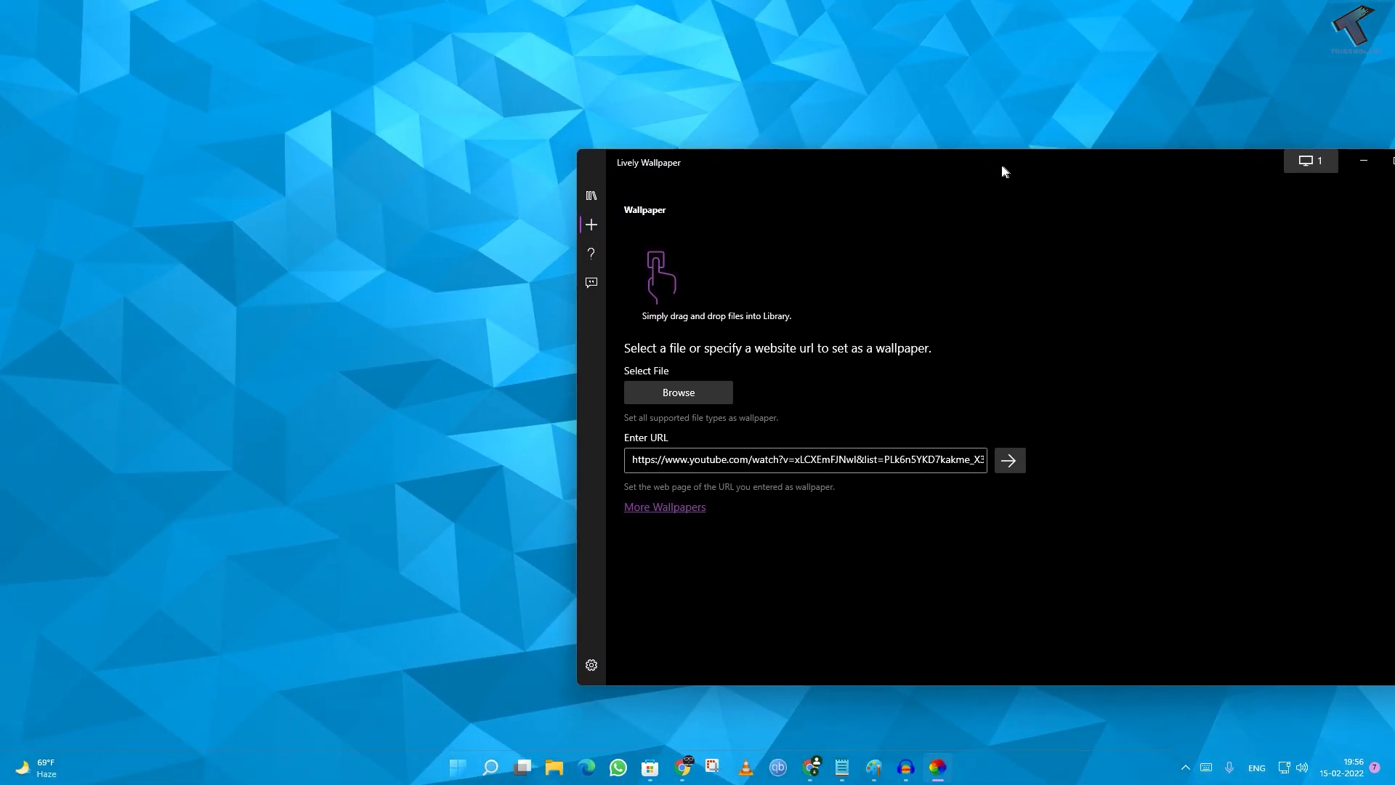